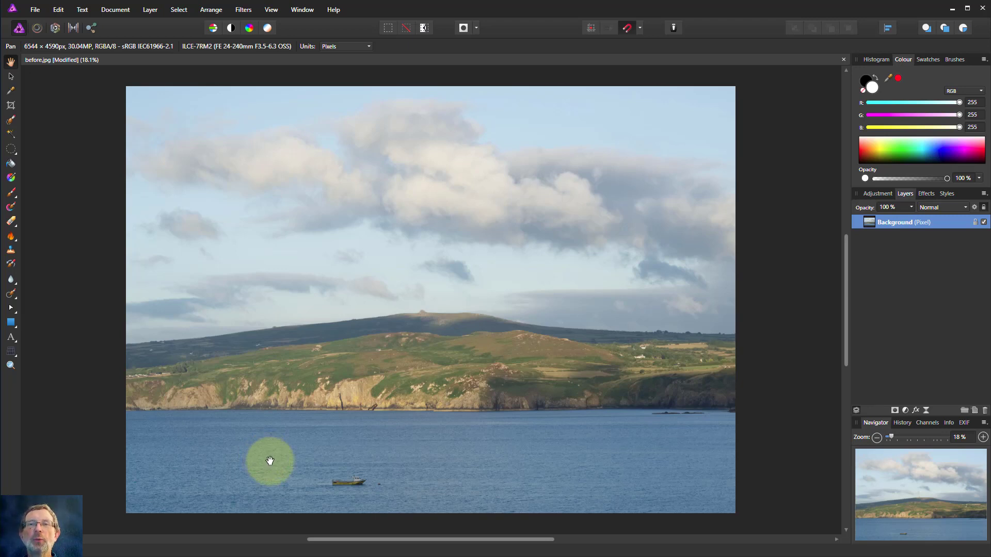
mouse_move(273, 460)
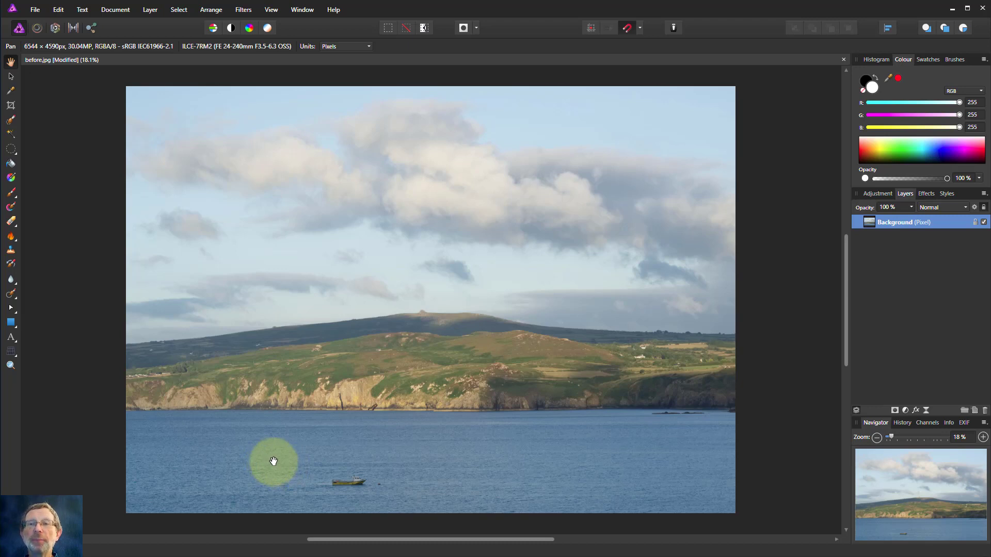
mouse_move(303, 461)
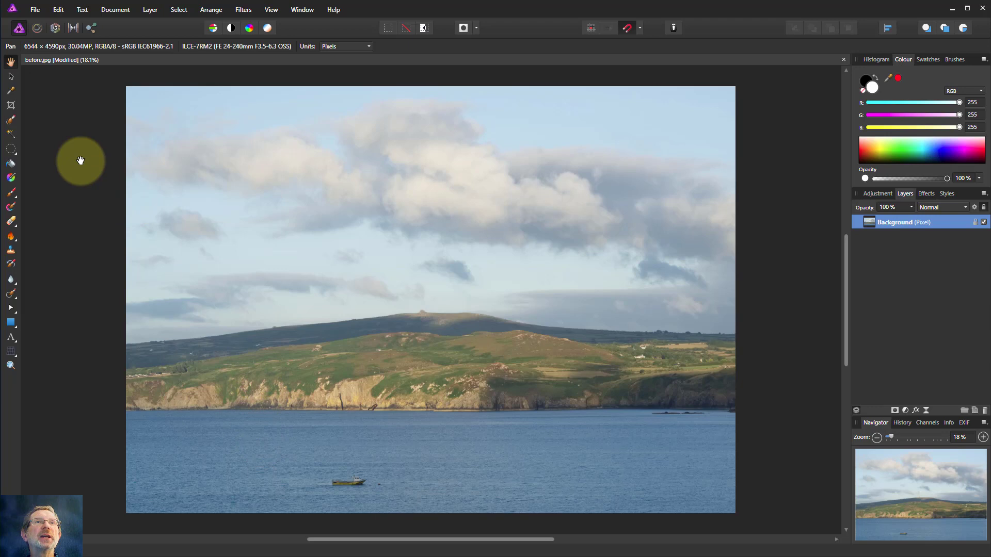
mouse_move(12, 121)
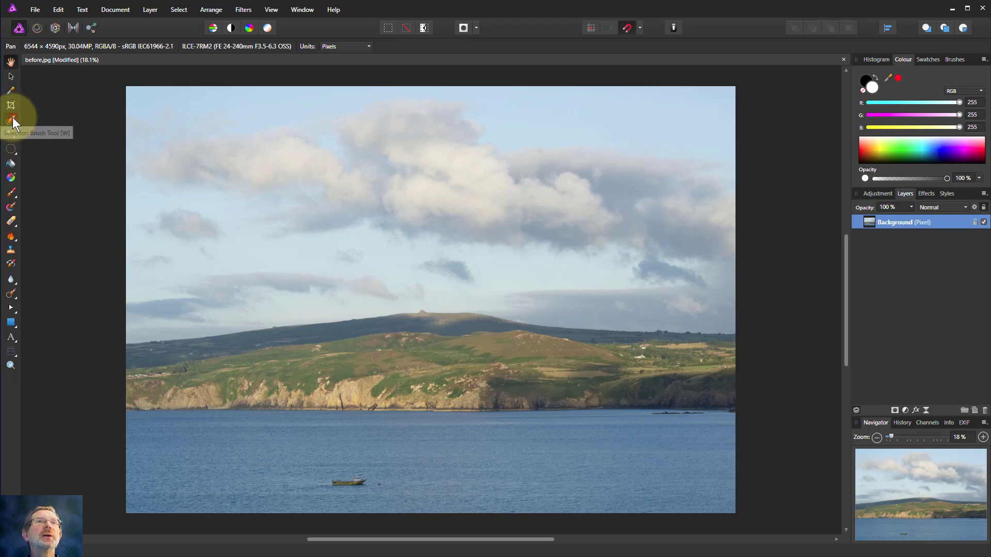
Step: Use the Selection Brush Tool to select the green hillside and cliffs between sky and sea
left_click(11, 121)
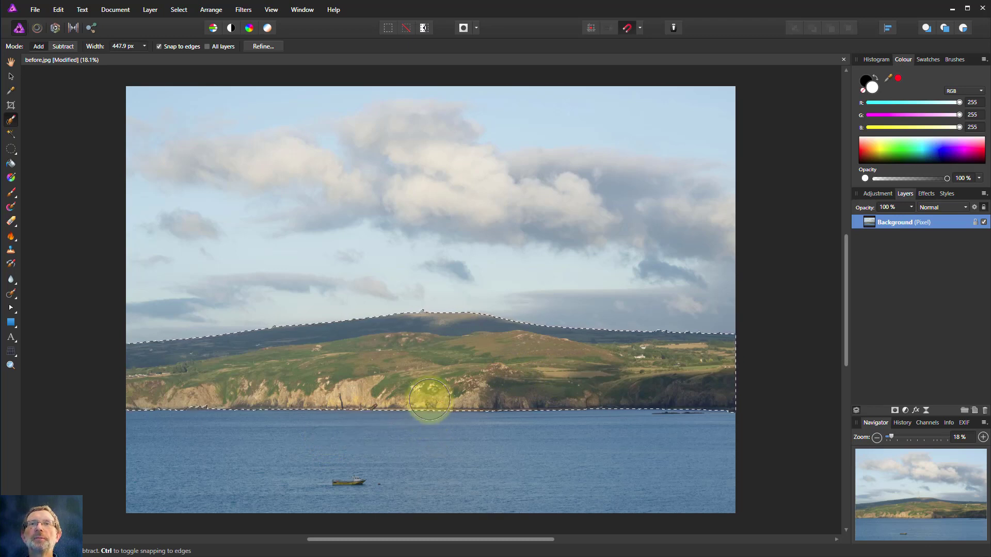
mouse_move(795, 345)
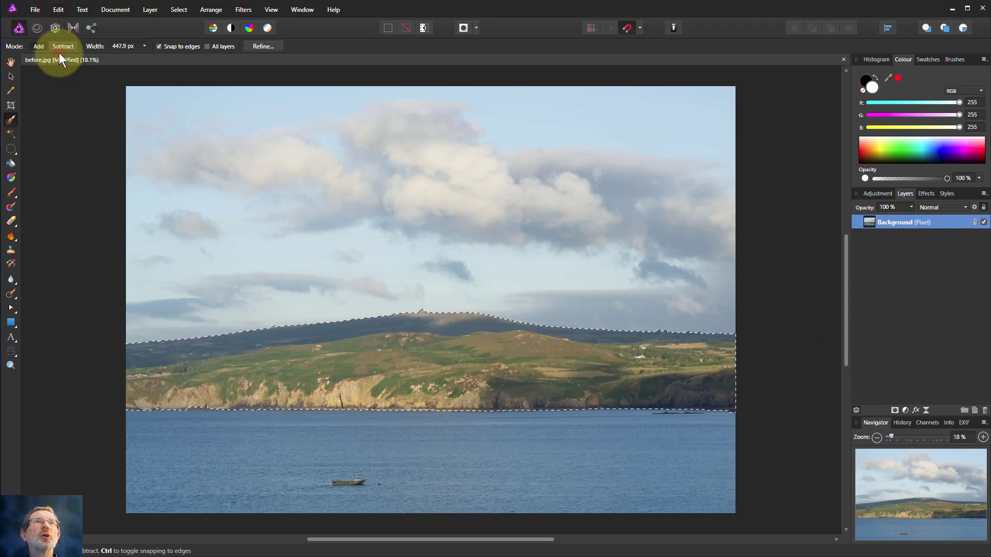
Step: Duplicate the hillside selection onto a new layer above the background
left_click(57, 9)
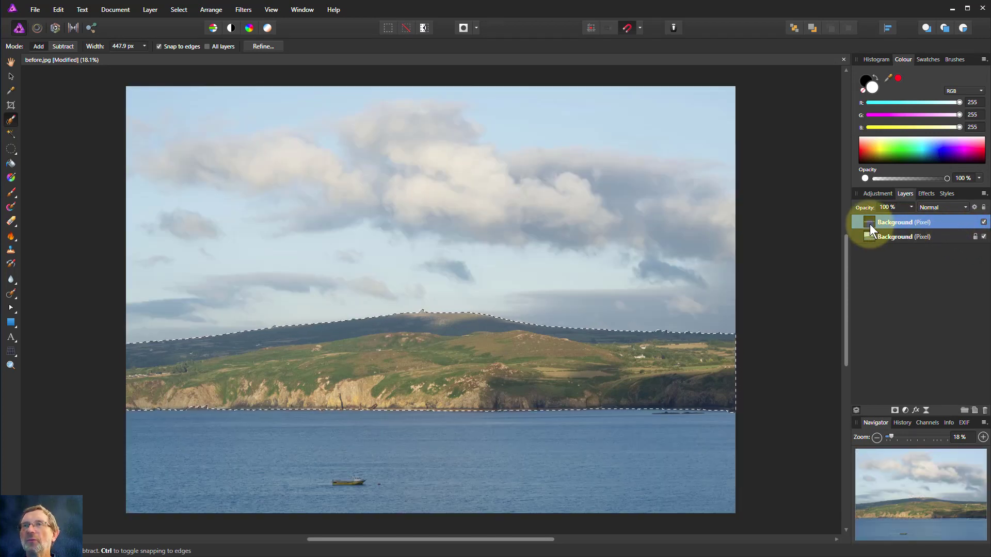
Step: Delete the duplicated layer, keeping only the Background with the hillside selection active
right_click(894, 222)
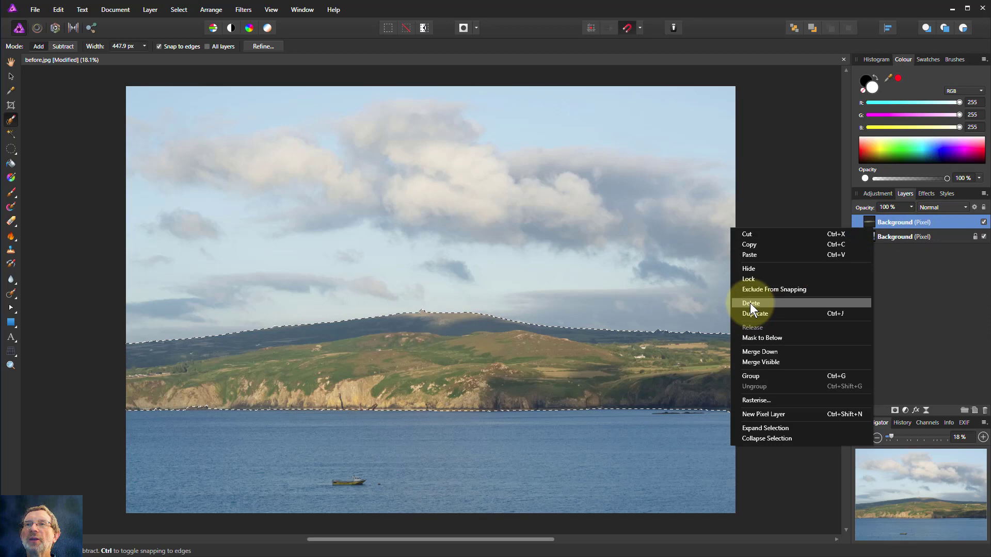
left_click(751, 303)
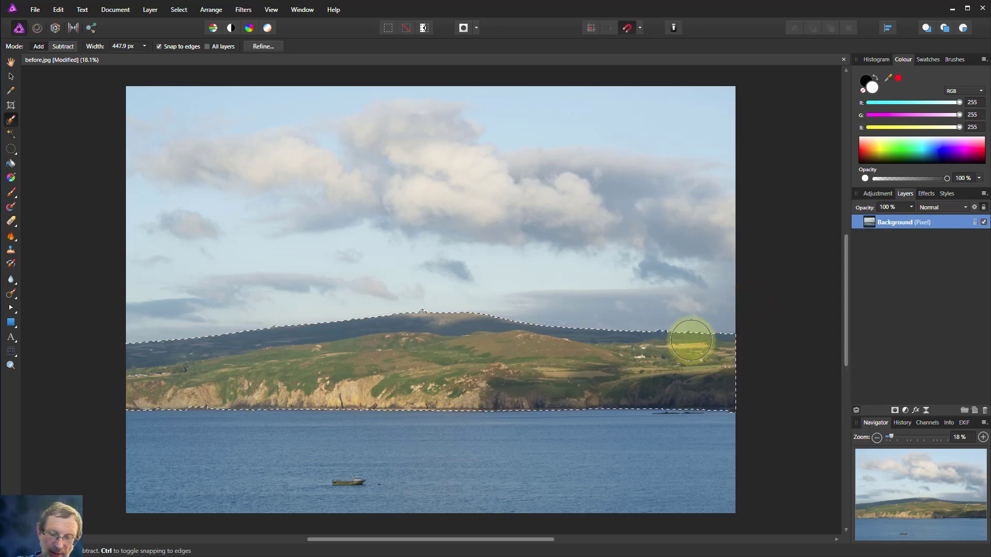